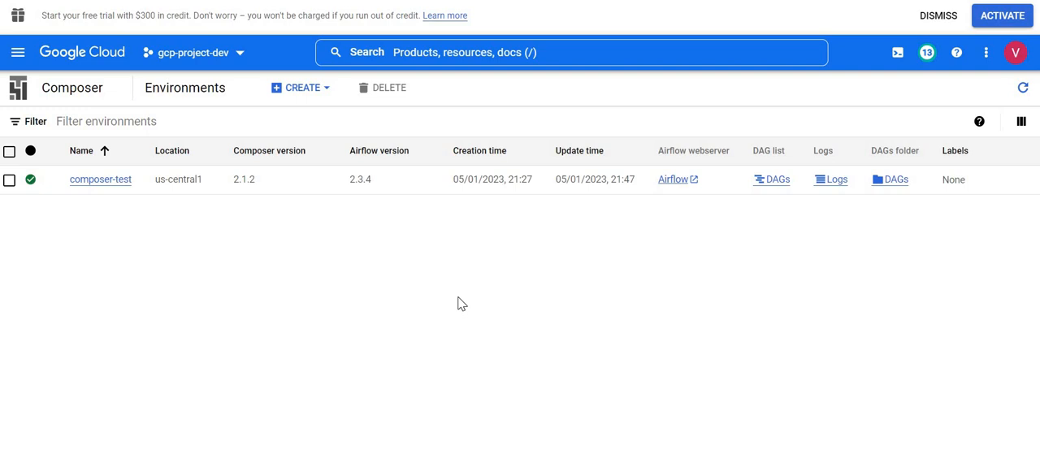
pyautogui.moveTo(101, 179)
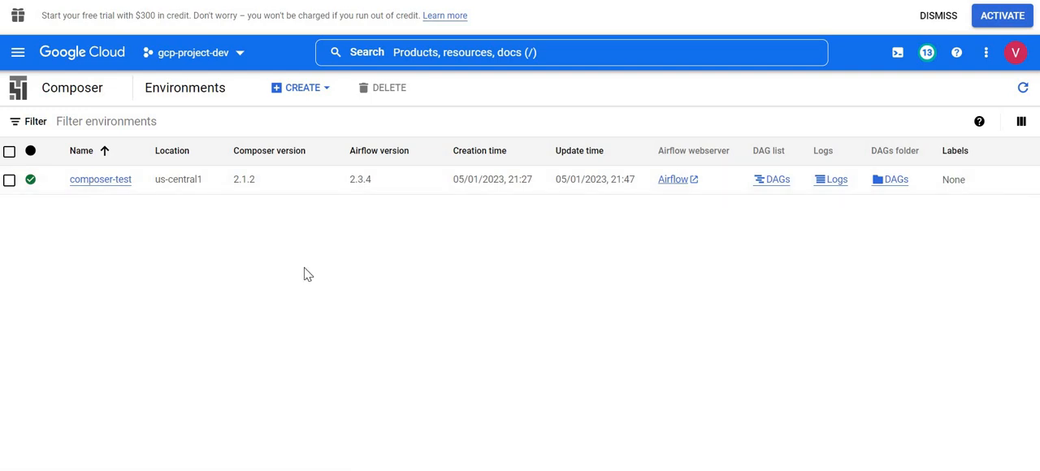
# Open the composer-test environment's details page from the Environments list.
pyautogui.click(101, 178)
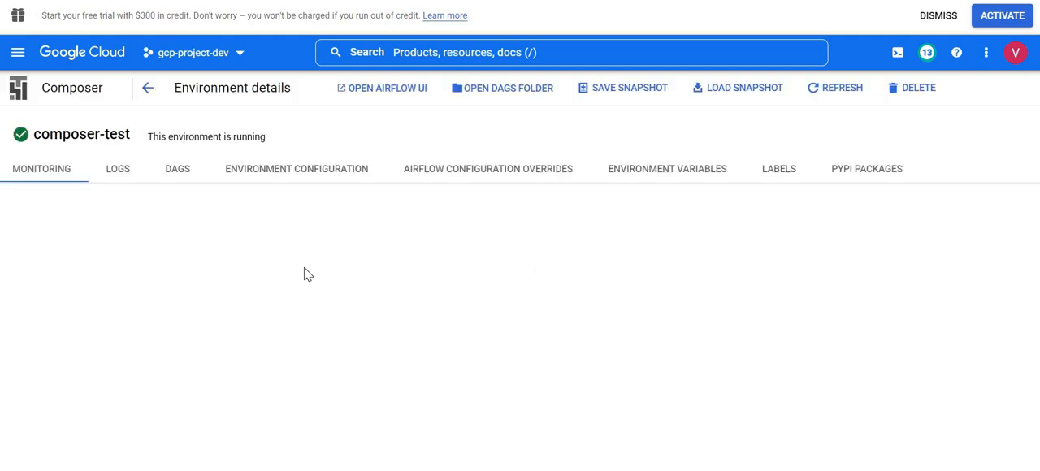
# Switch the composer-test monitoring overview to the 1 hour time range.
pyautogui.click(42, 169)
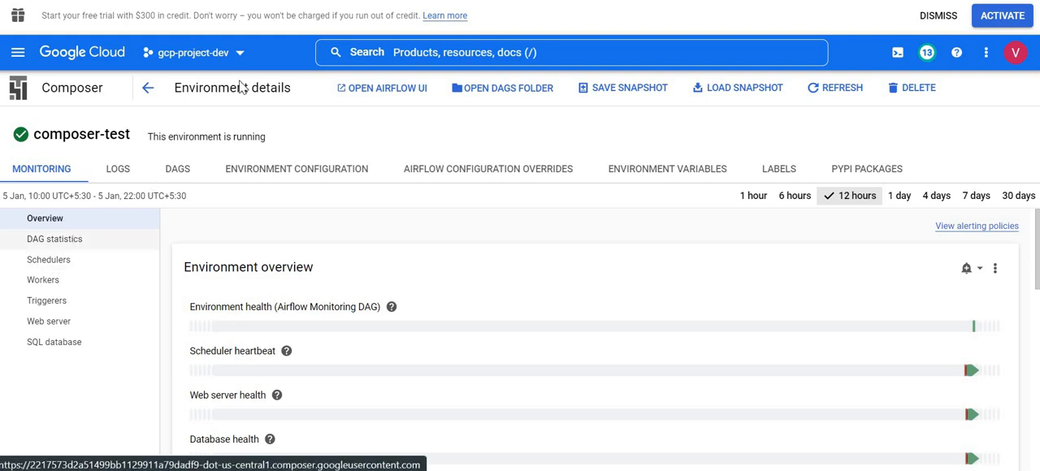
pyautogui.moveTo(330, 121)
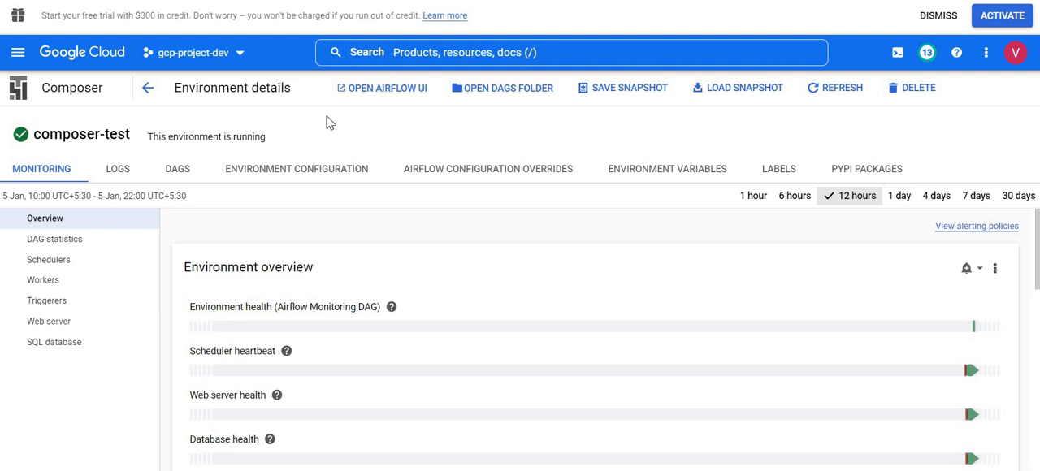
pyautogui.click(771, 195)
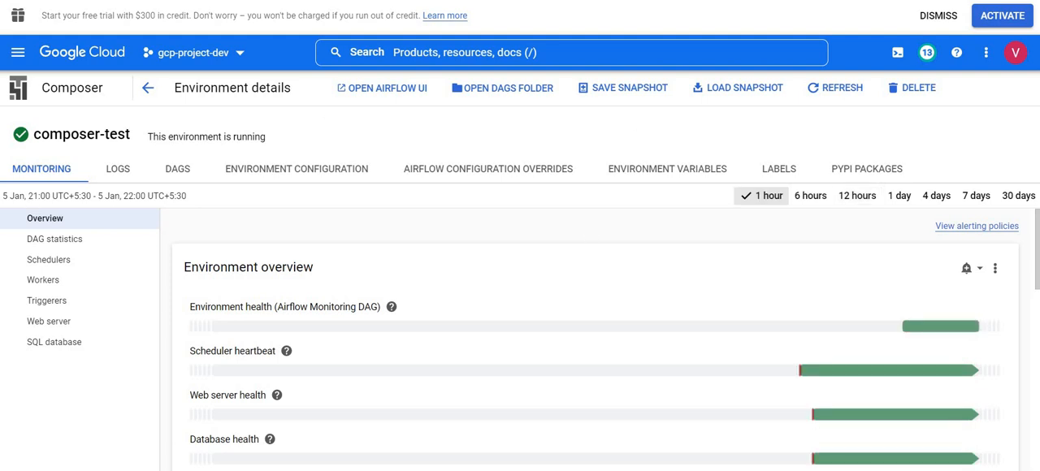
pyautogui.click(382, 88)
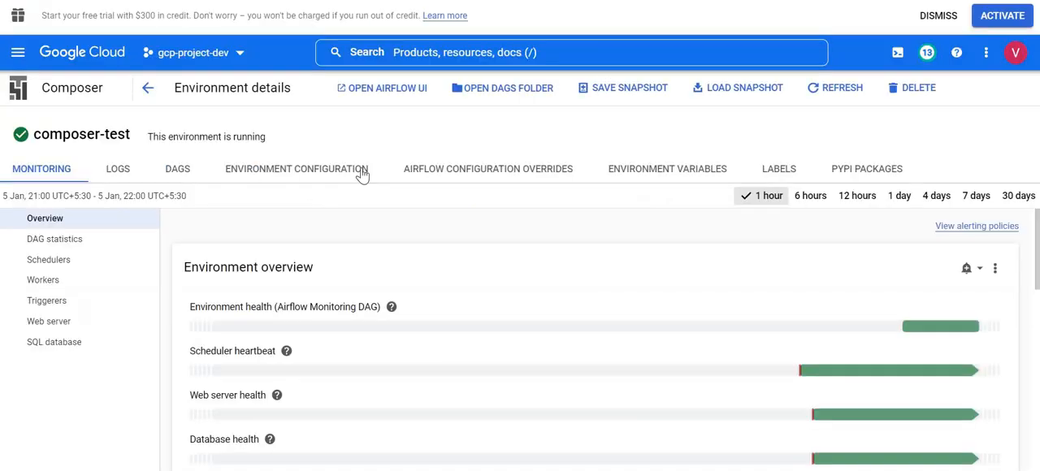
pyautogui.moveTo(296, 169)
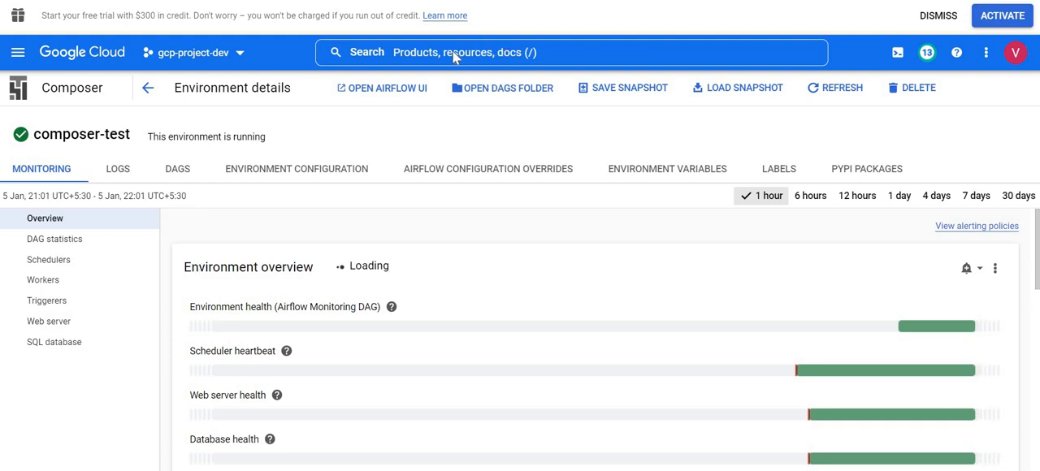
# Search 'kubernetes', go to Kubernetes Engine and open the us-central1-composer-test-c63a00b2-gke cluster.
pyautogui.click(568, 52)
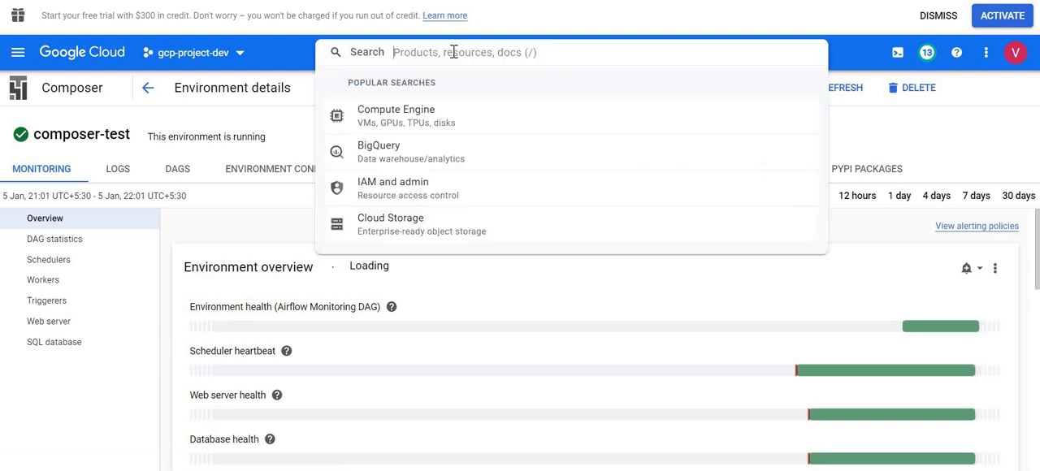
pyautogui.write('g')
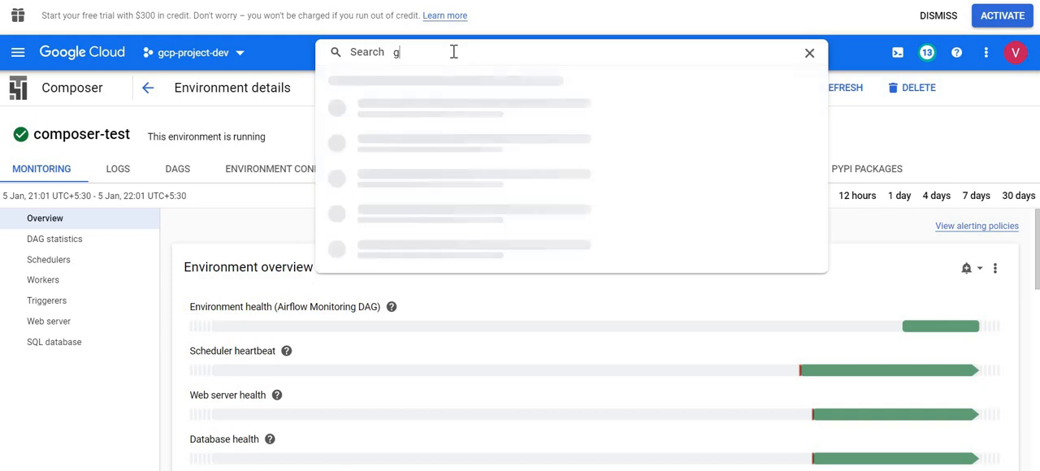
pyautogui.write('kubernetes')
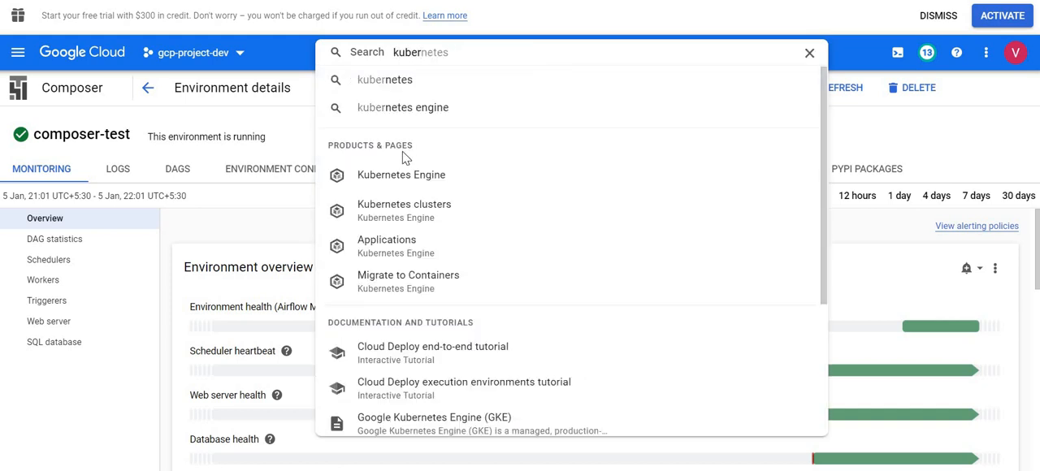
pyautogui.click(403, 211)
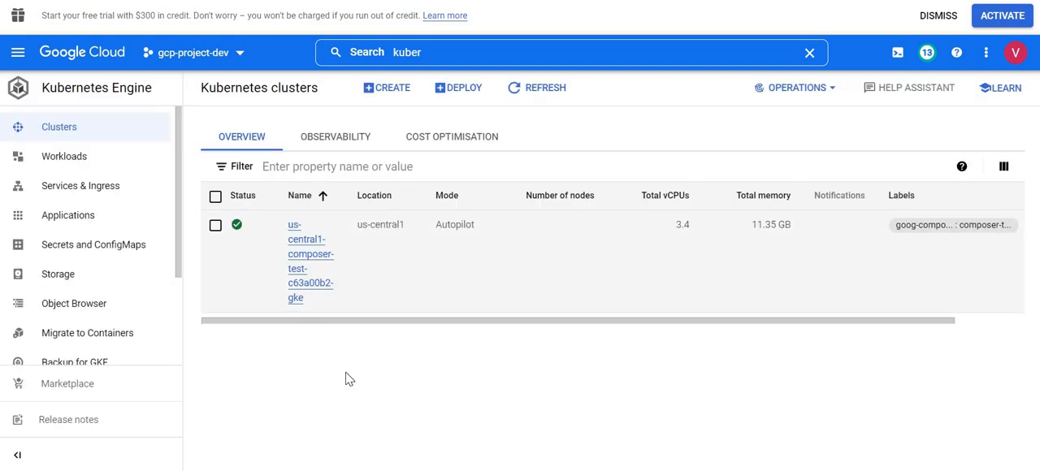
pyautogui.moveTo(335, 266)
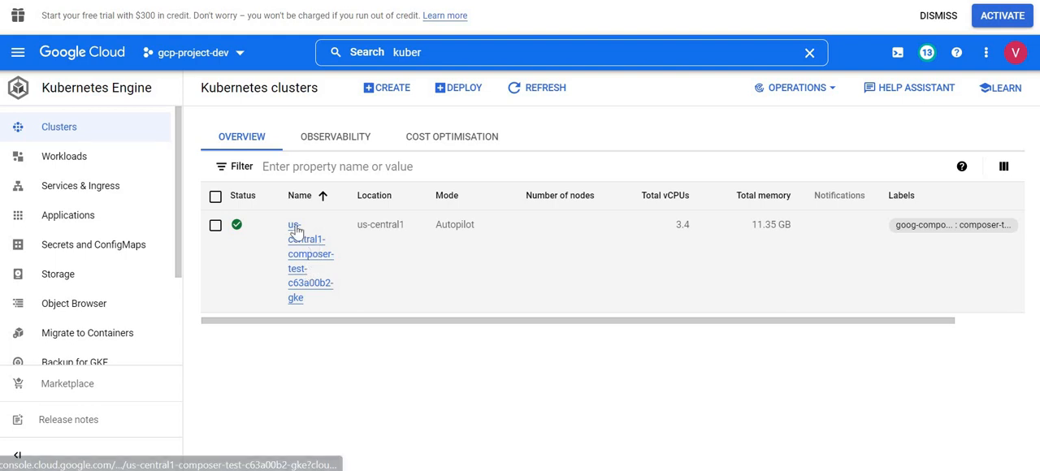
pyautogui.moveTo(310, 283)
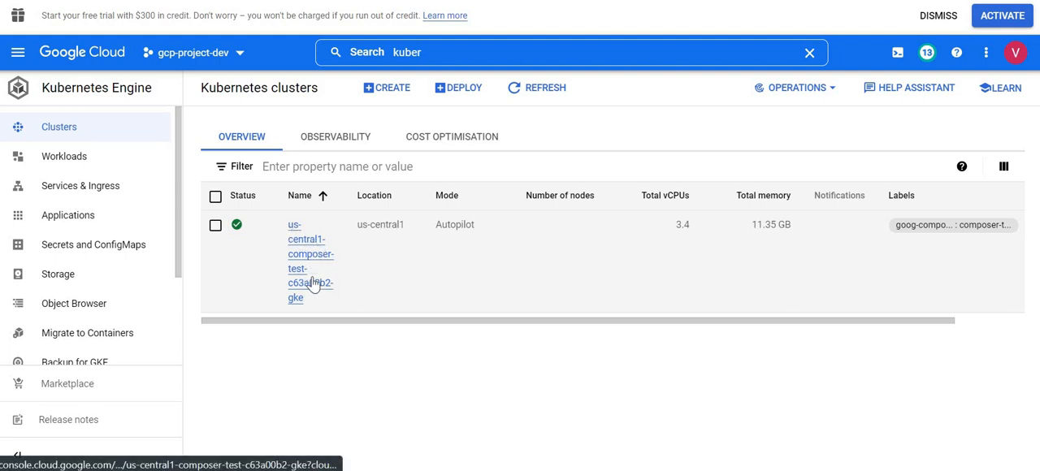
pyautogui.moveTo(305, 251)
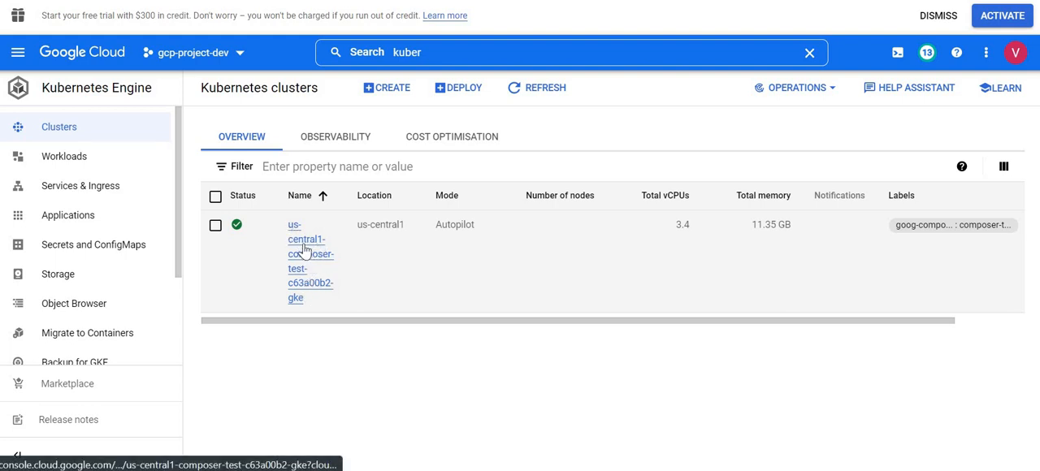
pyautogui.click(309, 254)
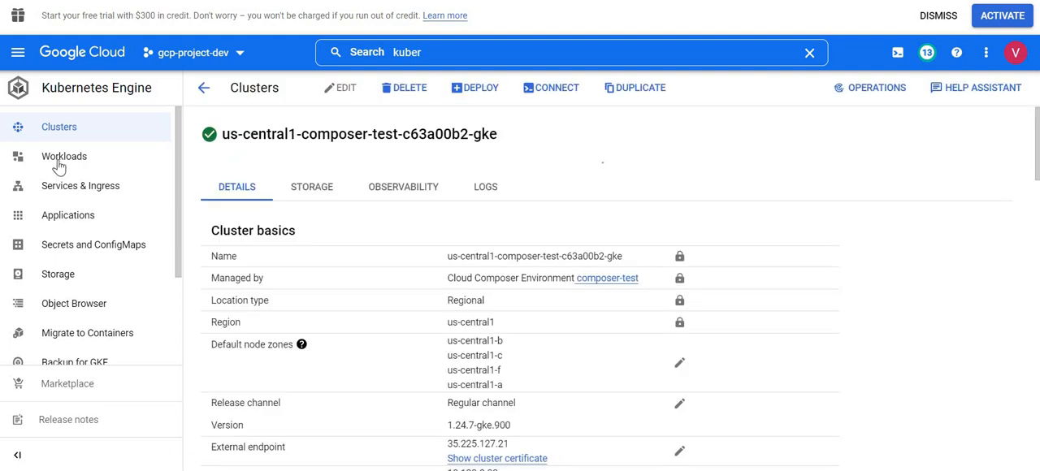
# Show the cluster's Workloads list and scroll to the airflow-scheduler and airflow-webserver deployments.
pyautogui.click(65, 156)
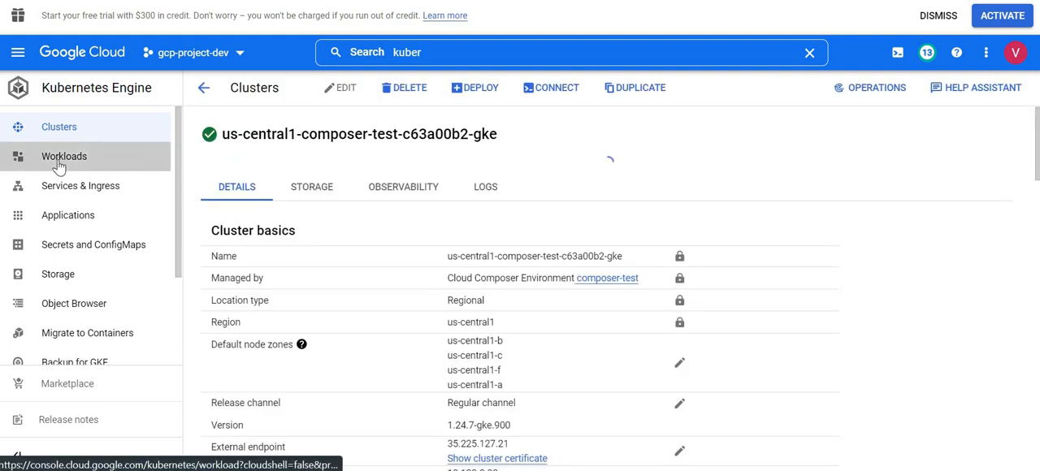
pyautogui.click(64, 156)
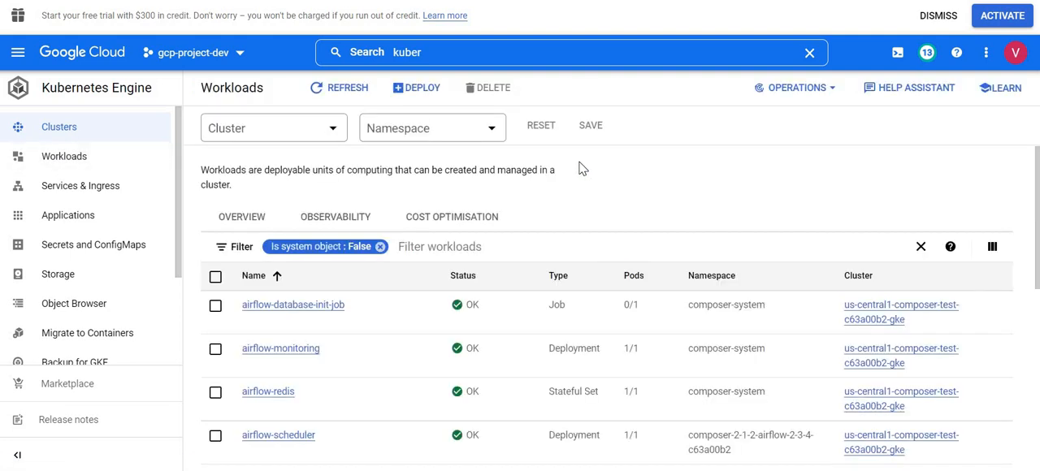
pyautogui.click(65, 156)
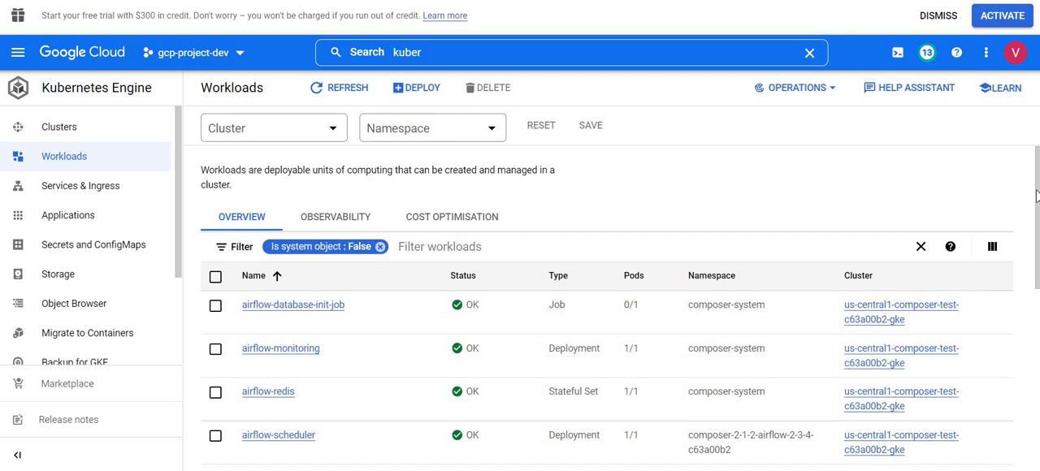
pyautogui.scroll(-3)
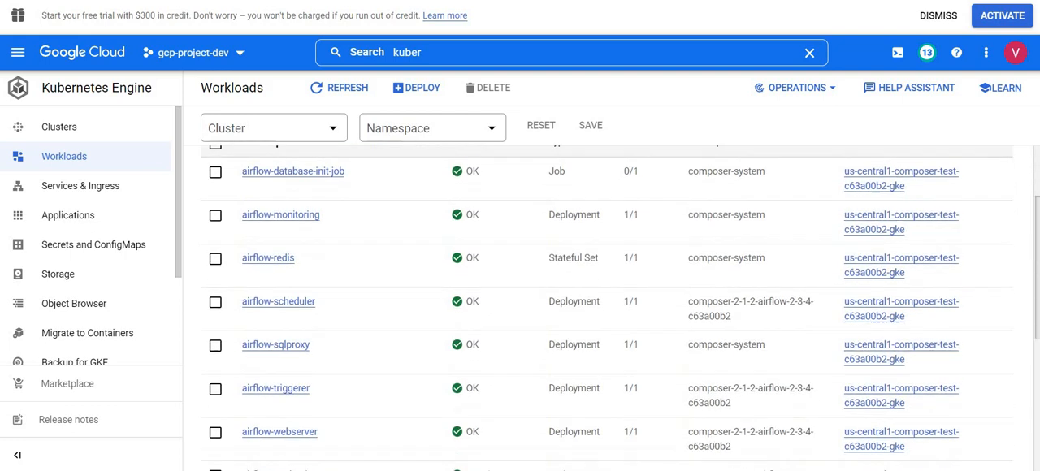
pyautogui.scroll(-3)
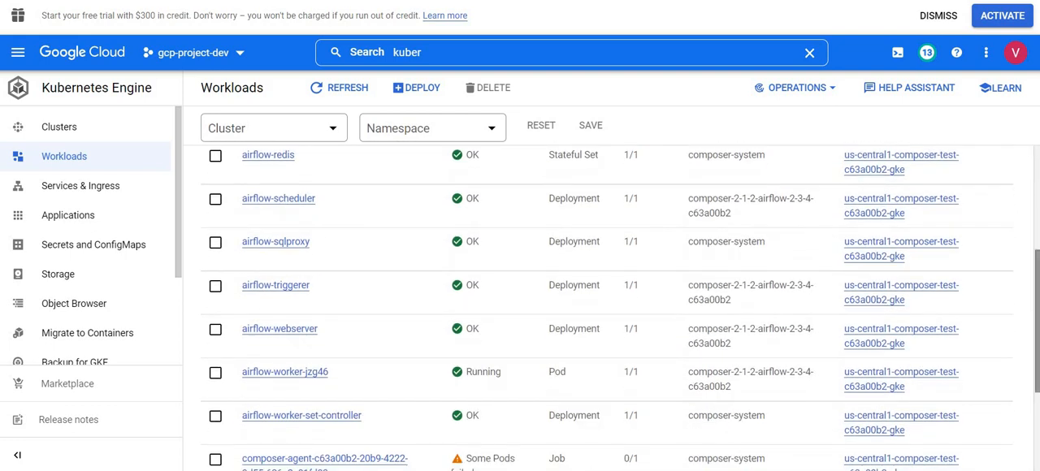
pyautogui.moveTo(702, 328)
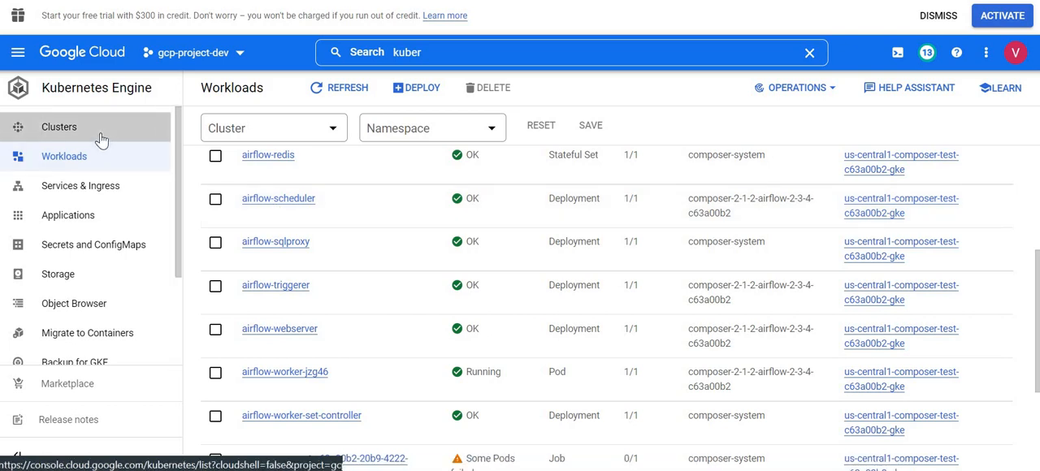
# Return to the cluster list, reopen the cluster and bring up its Connect options for Cloud Shell.
pyautogui.click(58, 126)
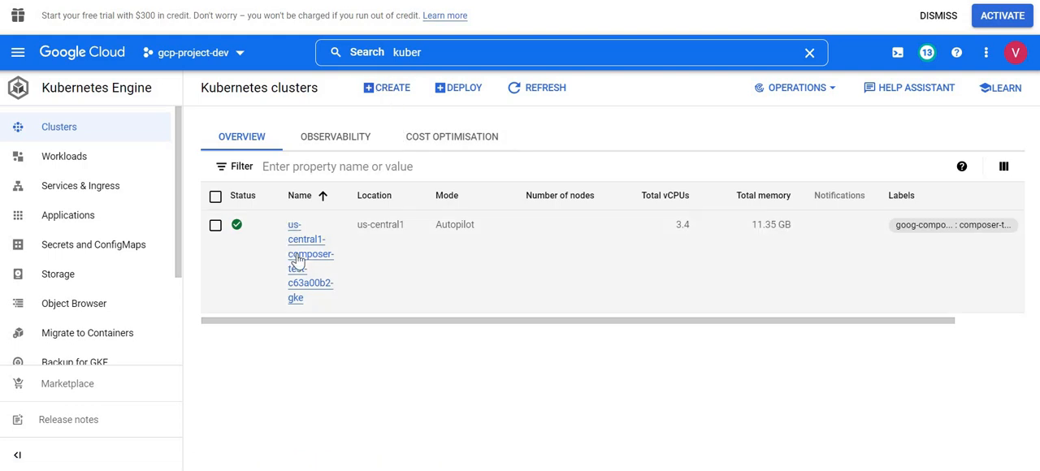
pyautogui.click(310, 262)
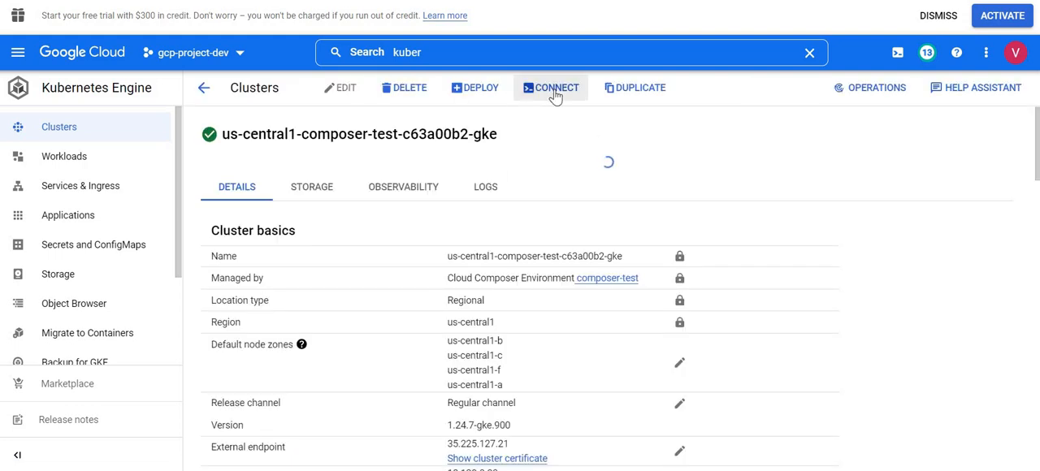
pyautogui.click(551, 88)
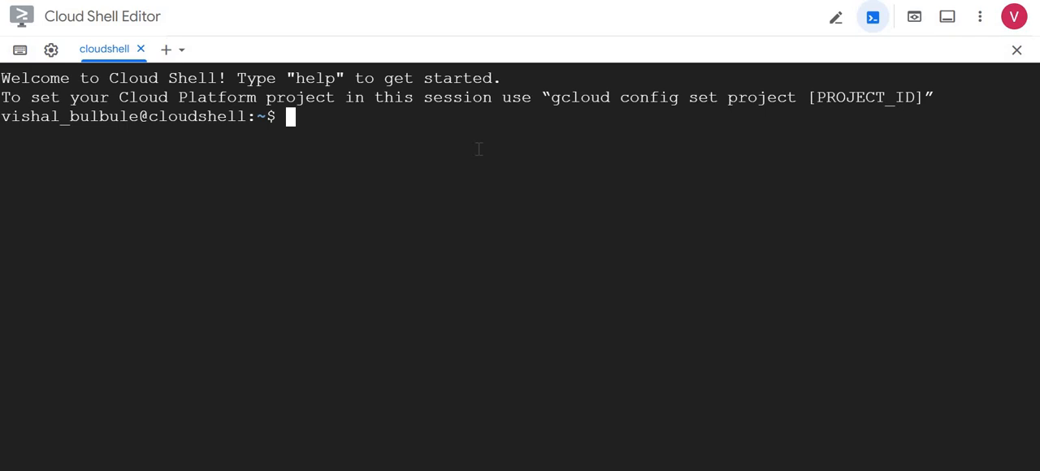
# Run gcloud config set project gcp-p-d and get-credentials for us-central1-composer-test-c63a00b2-gke.
pyautogui.write('gcloud config set pro')
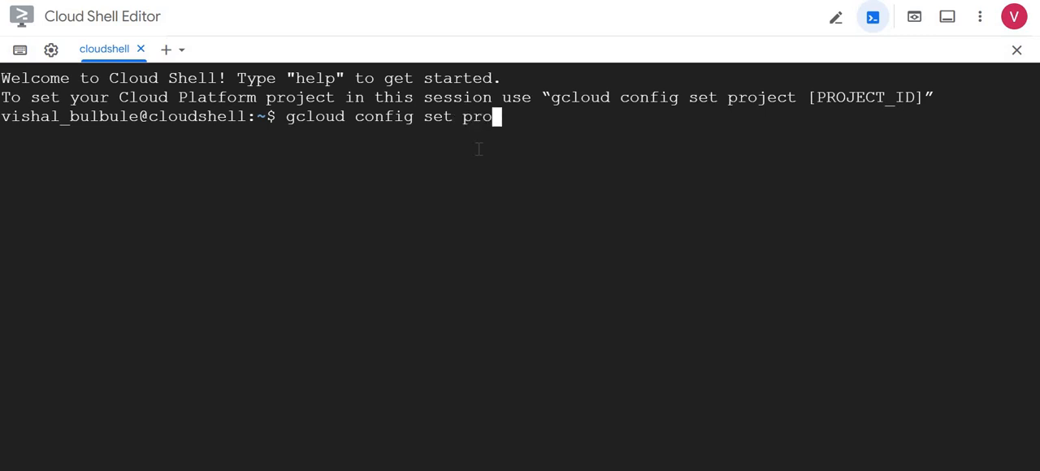
pyautogui.write('ject')
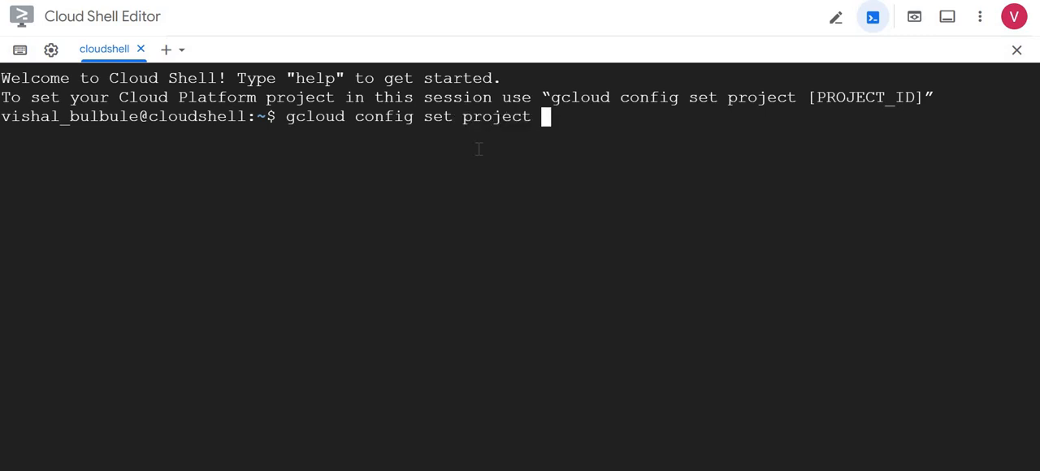
pyautogui.write('gcp-p-d')
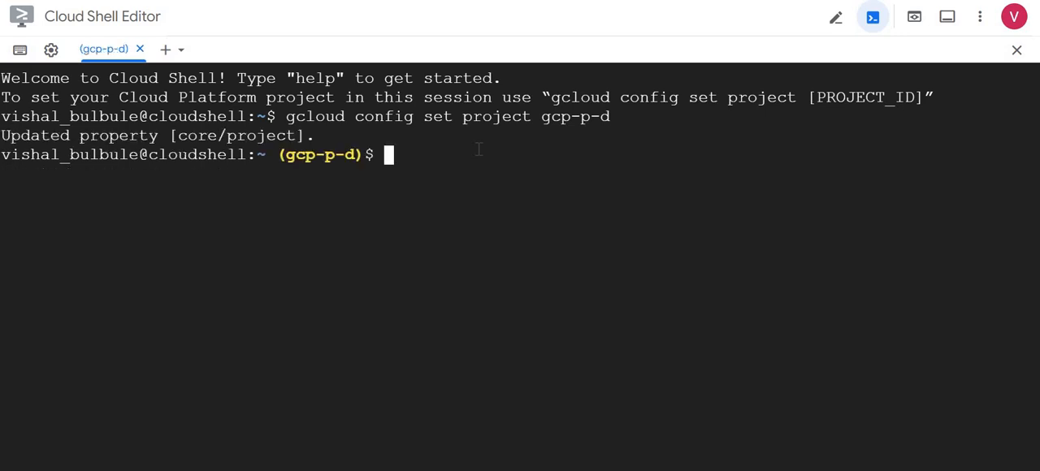
pyautogui.write('gcloud container clusters get-credentials us-central1-composer-test-c63a00b2-gke --region us-central1 --project gcp-p-d')
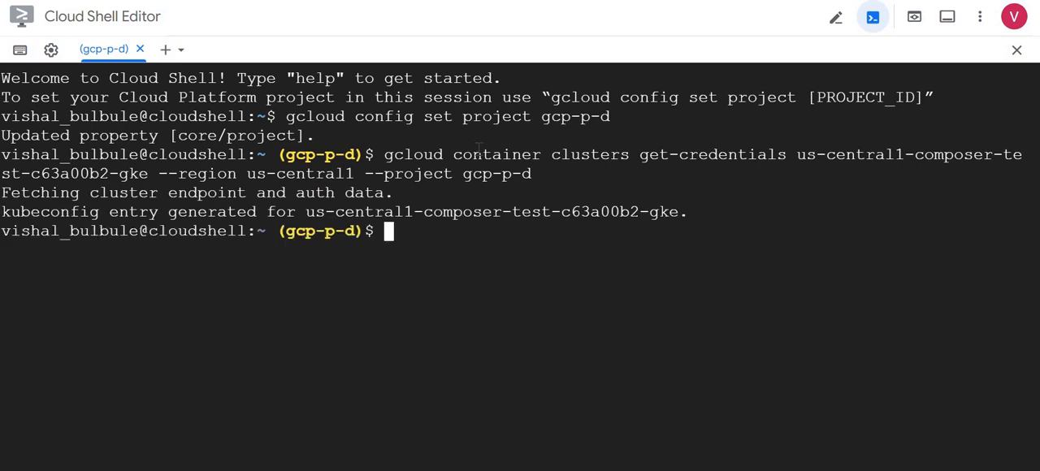
# Start composing the kubectl get deployments -n command in Cloud Shell.
pyautogui.write('kubectl')
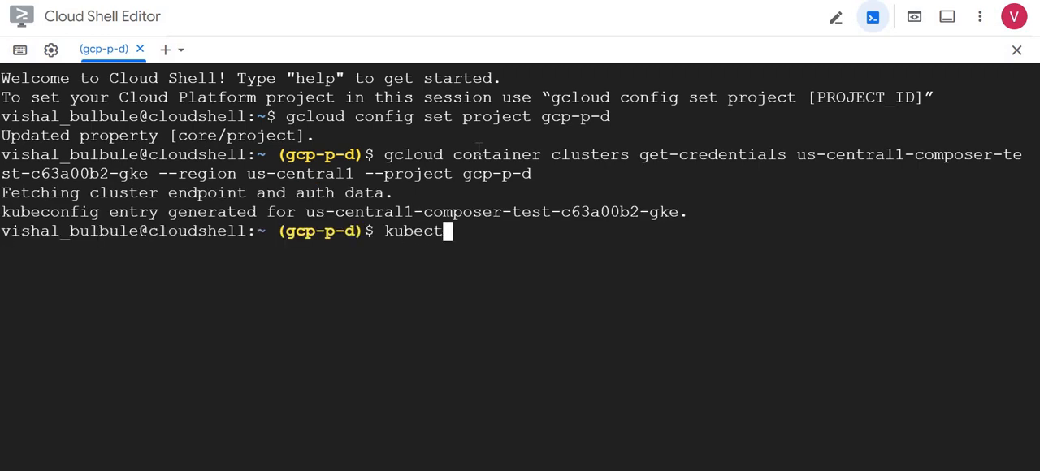
pyautogui.write('l')
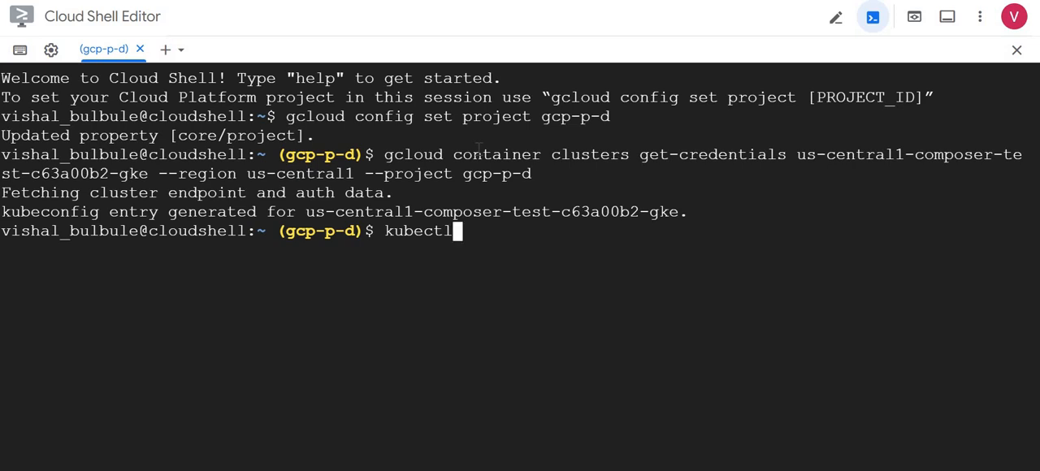
pyautogui.write('get deplo')
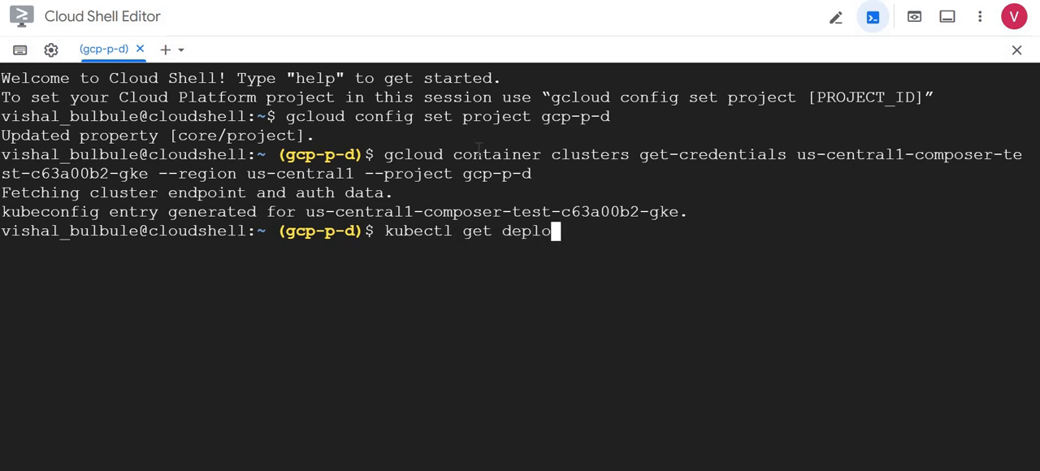
pyautogui.write('yments')
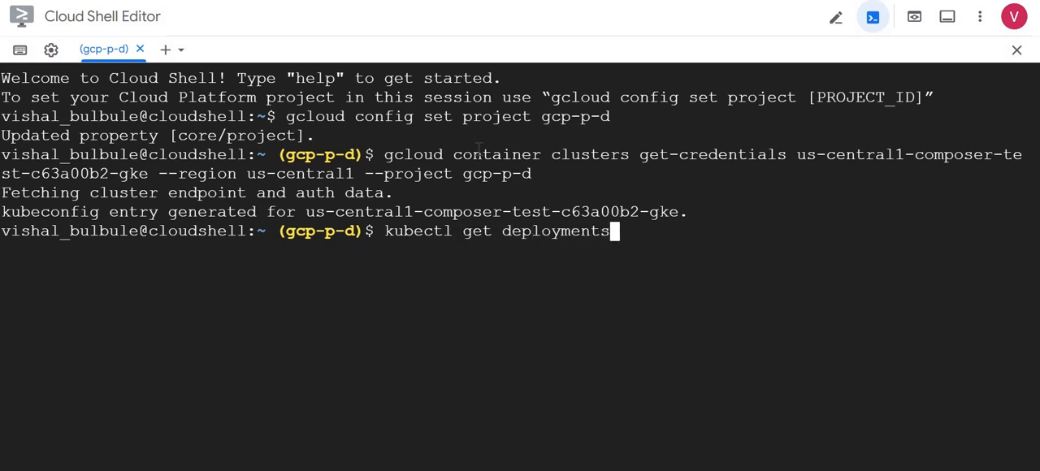
pyautogui.write('-n')
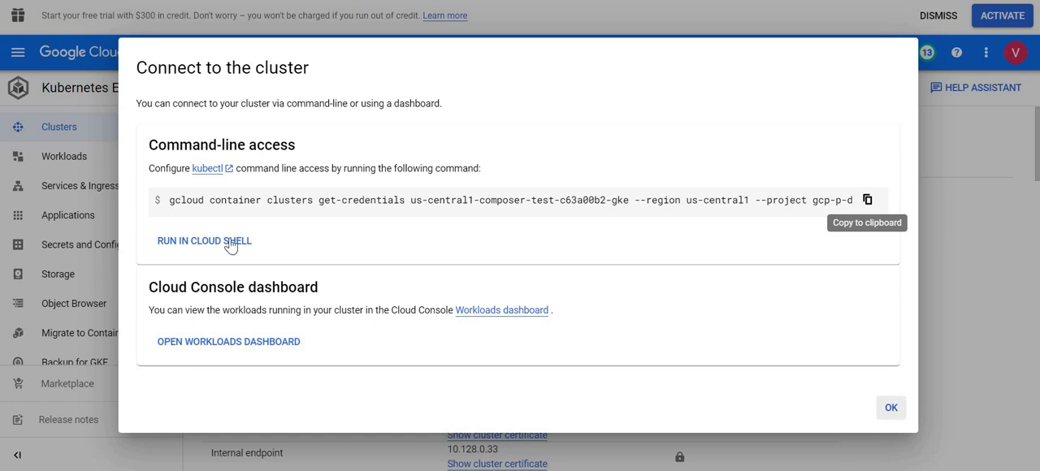
# Copy the airflow-scheduler namespace composer-2-1-2-airflow-2-3-4-c63a00b2 from the Workloads list into the command.
pyautogui.click(890, 406)
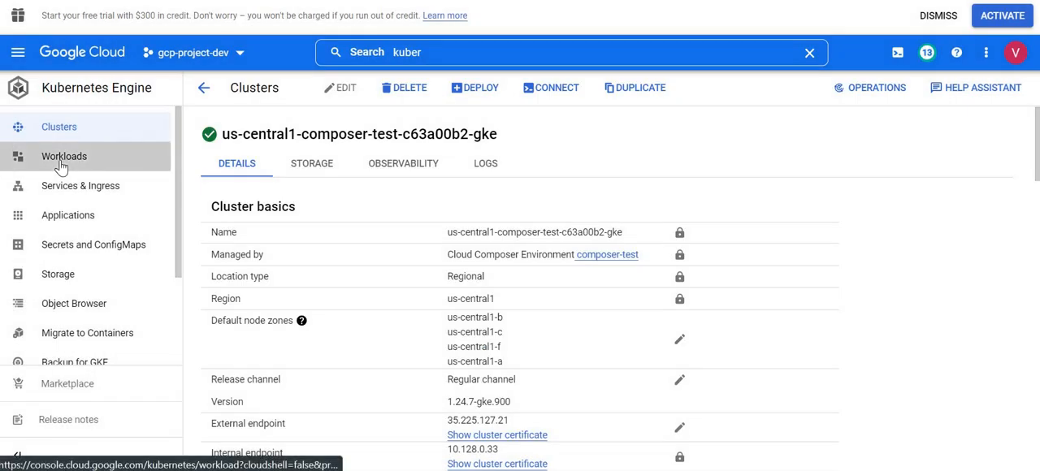
pyautogui.click(63, 156)
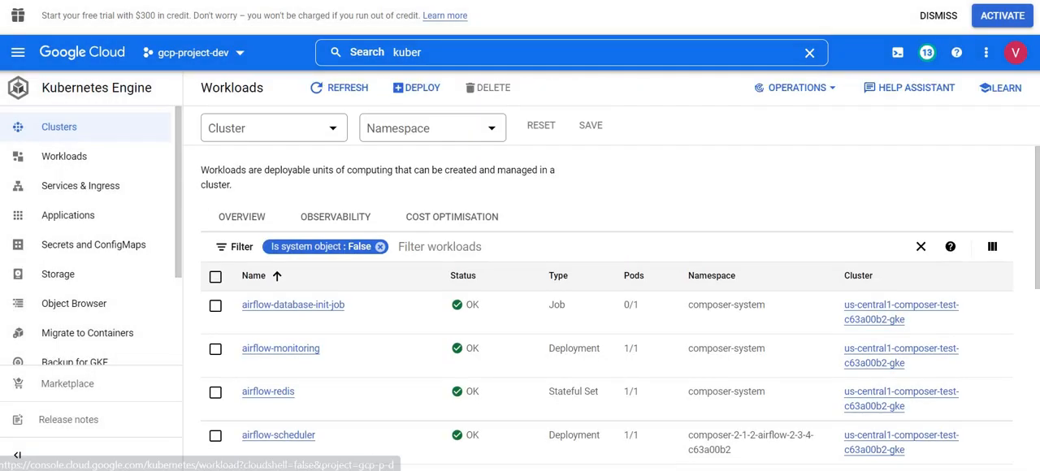
pyautogui.scroll(-3)
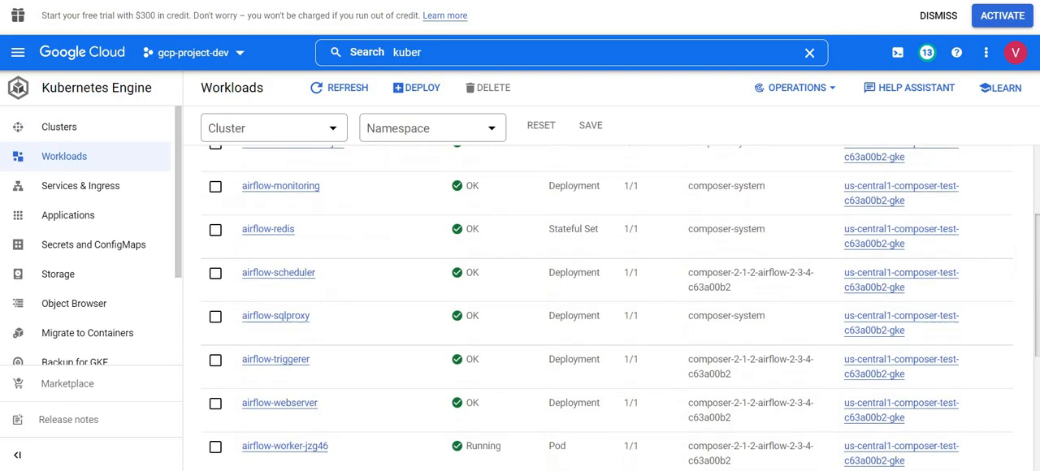
pyautogui.scroll(-3)
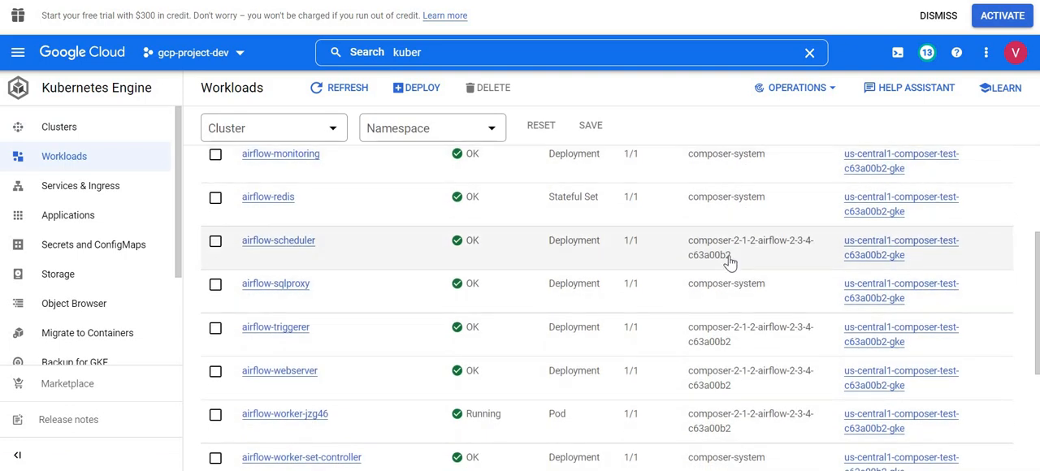
pyautogui.doubleClick(749, 247)
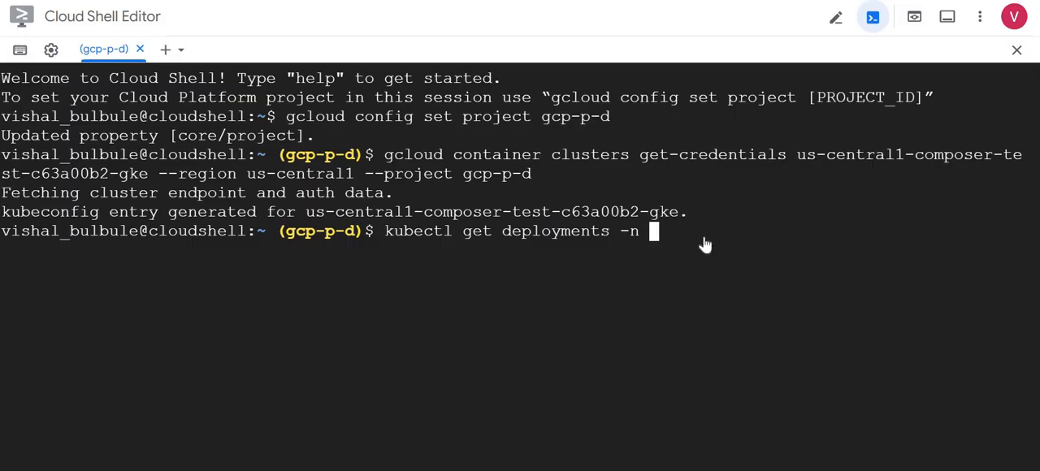
pyautogui.write('composer-2-1-2-airflow-2-3-4-c63a00b2')
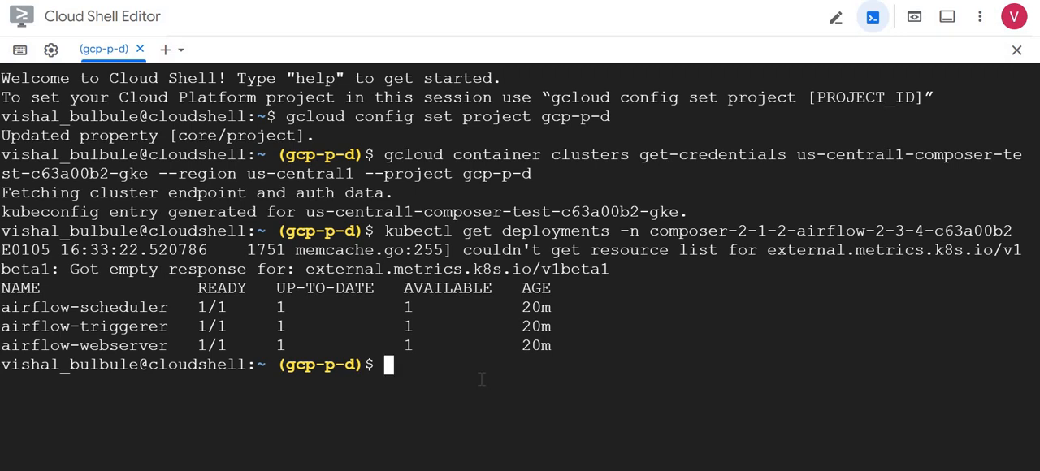
# Run kubectl get deployments -n composer-2-1-2-airflow-2-3-4-c63a00b2 to list the Airflow deployments.
pyautogui.write('kub')
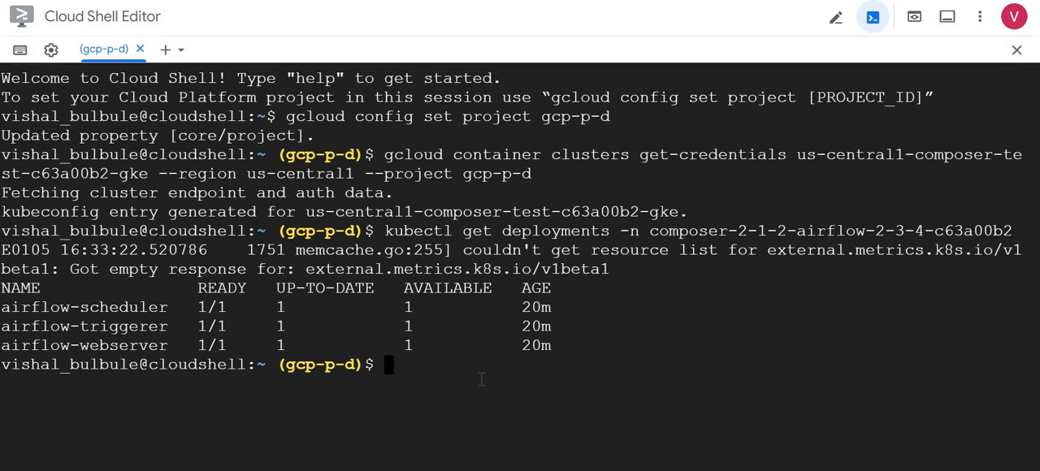
pyautogui.write('kubectl get deployments -n composer-2-1-2-airflow-2-3-4-c63a00b2')
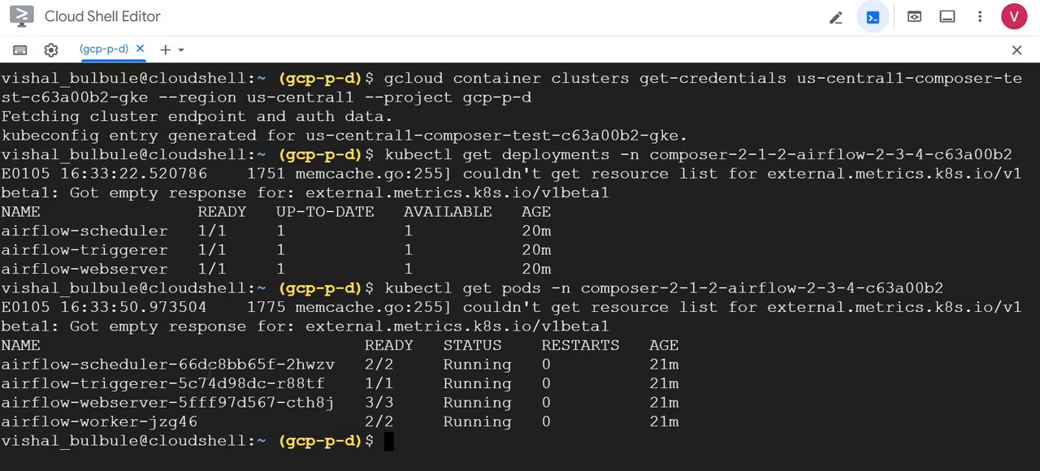
# Run kubectl rollout restart deployment airflow-scheduler -n composer-2-1-2-airflow-2-3-4-c63a00b2.
pyautogui.tripleClick(162, 364)
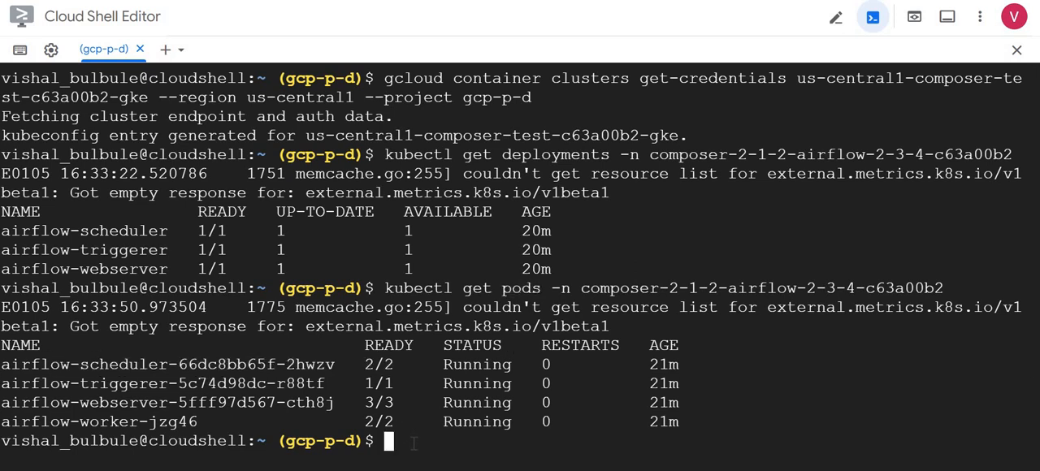
pyautogui.write('kubv')
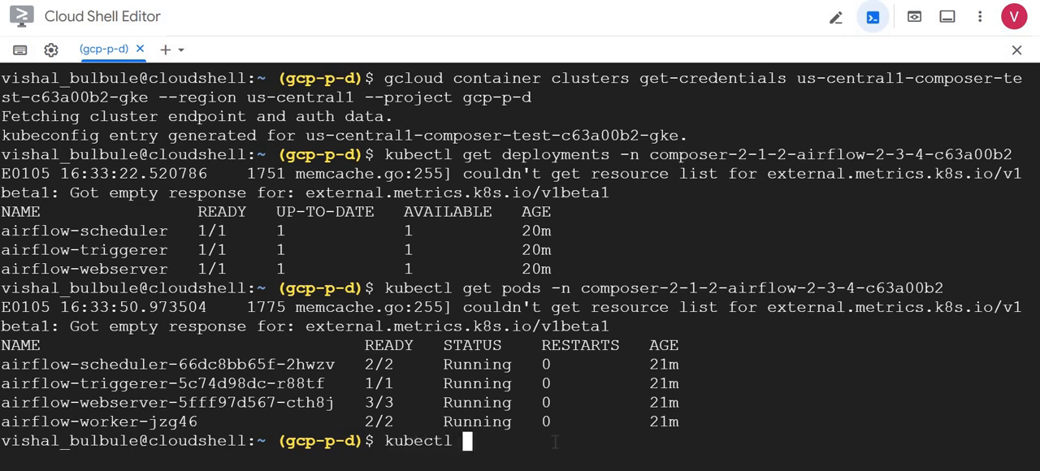
pyautogui.write('ro')
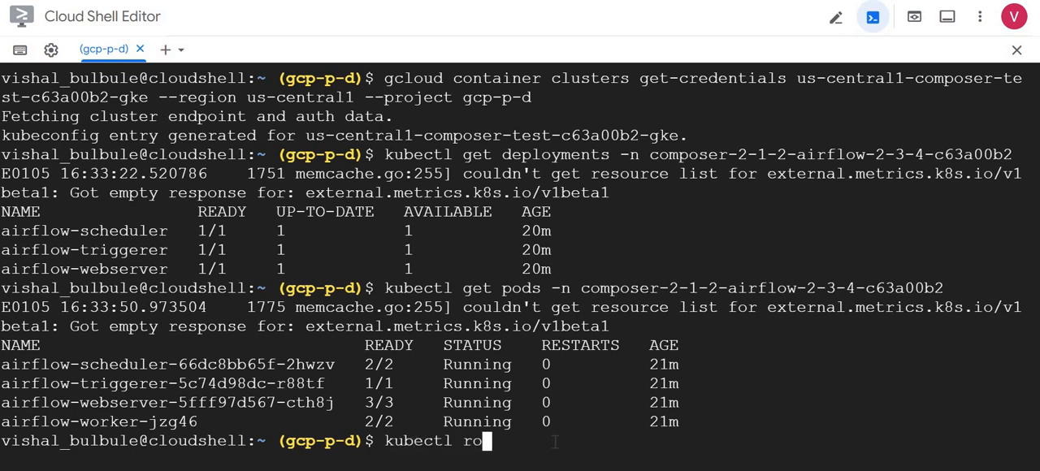
pyautogui.write('llout')
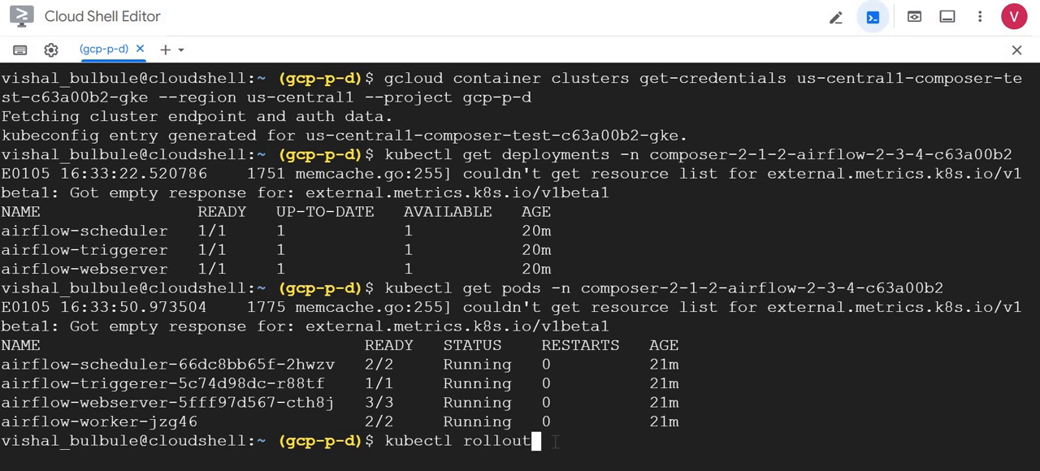
pyautogui.write('restart deployment')
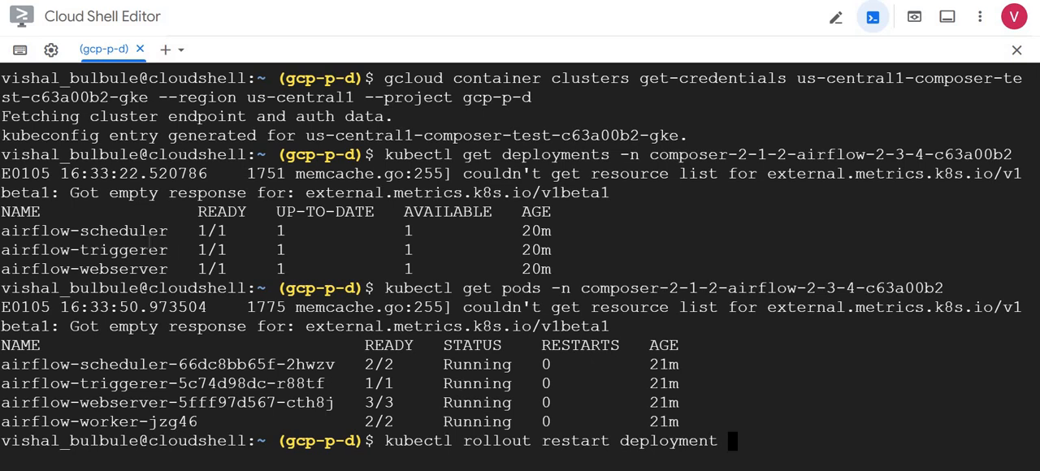
pyautogui.doubleClick(85, 231)
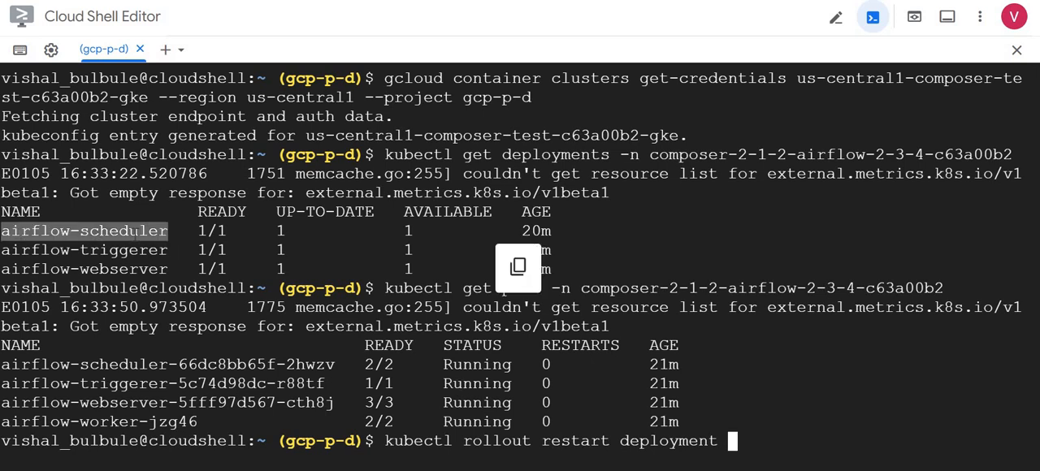
pyautogui.write('airflow-scheduler -n')
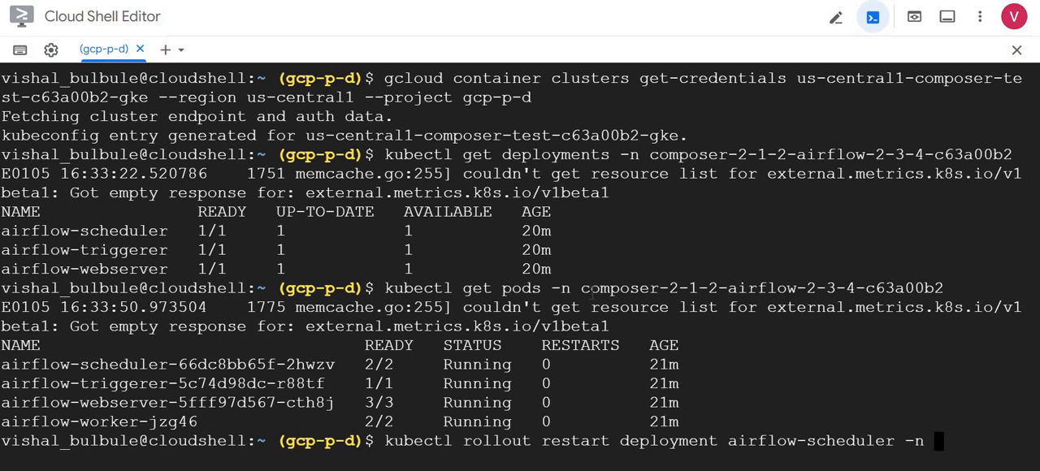
pyautogui.doubleClick(723, 287)
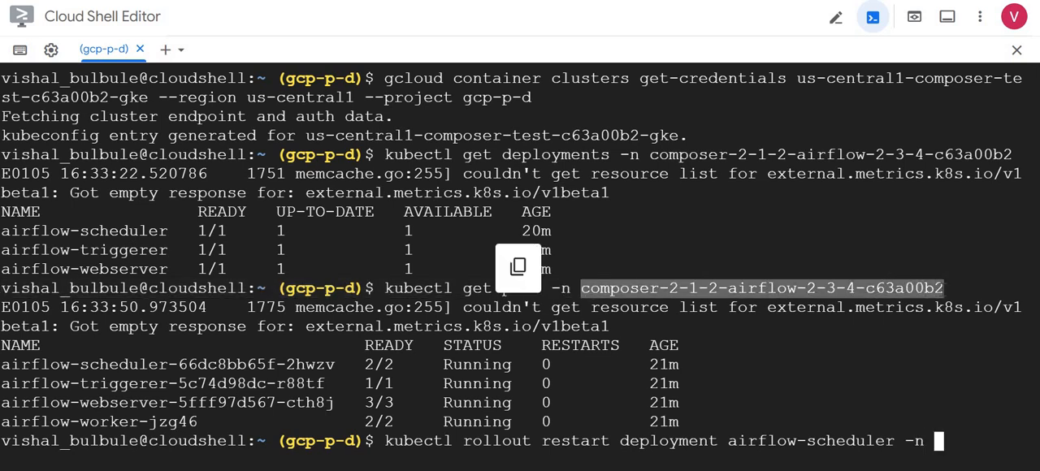
pyautogui.write('composer-2-1-2-airflow-2-3-4-c63a00b2')
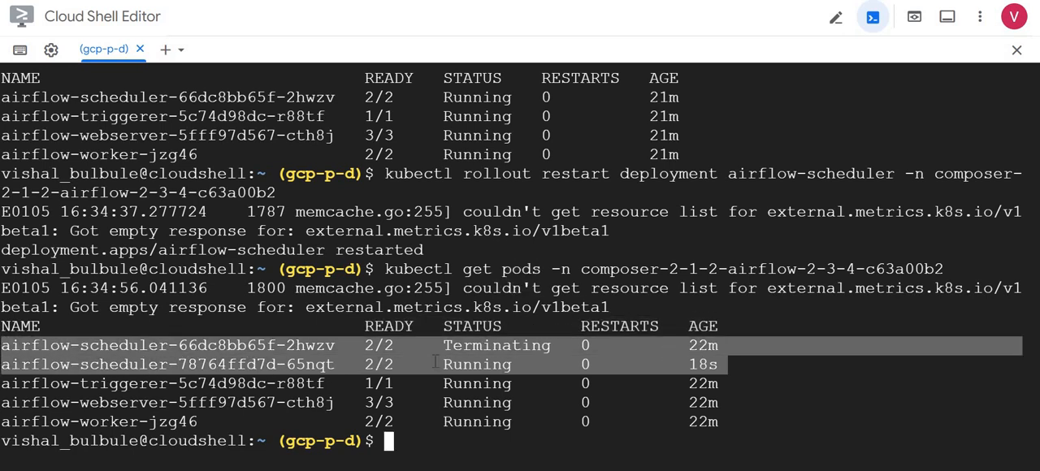
# Rerun kubectl get pods -n composer-2-1-2-airflow-2-3-4-c63a00b2 to confirm only the new scheduler pod remains.
pyautogui.doubleClick(478, 364)
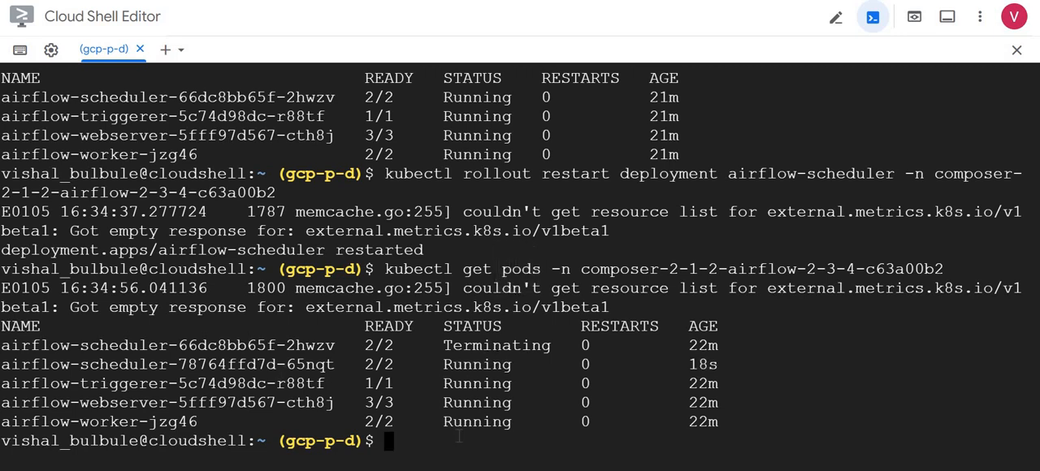
pyautogui.write('kubectl get pods -n composer-2-1-2-airflow-2-3-4-c63a00b2')
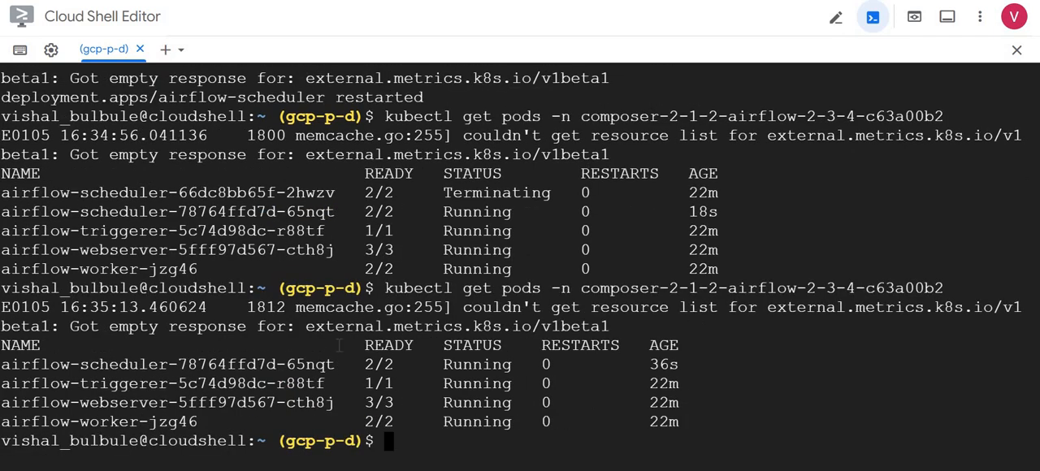
pyautogui.doubleClick(167, 364)
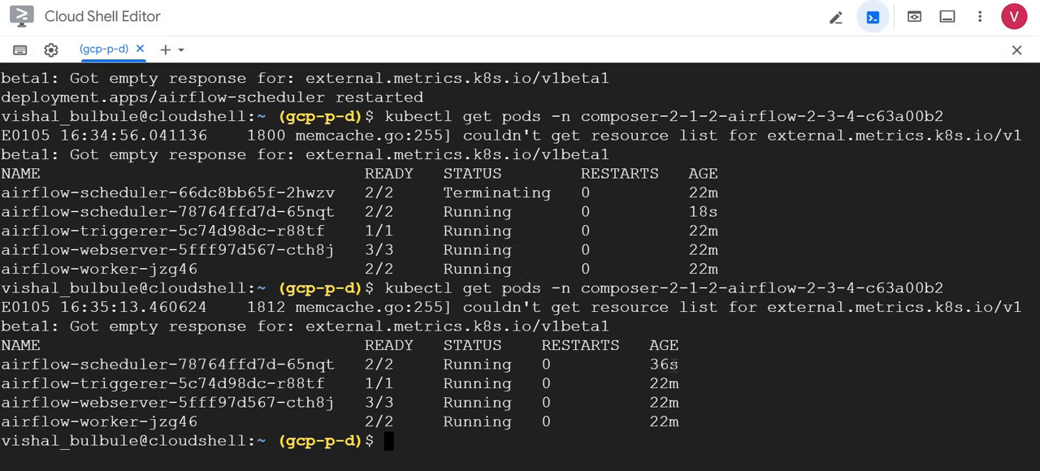
pyautogui.doubleClick(663, 364)
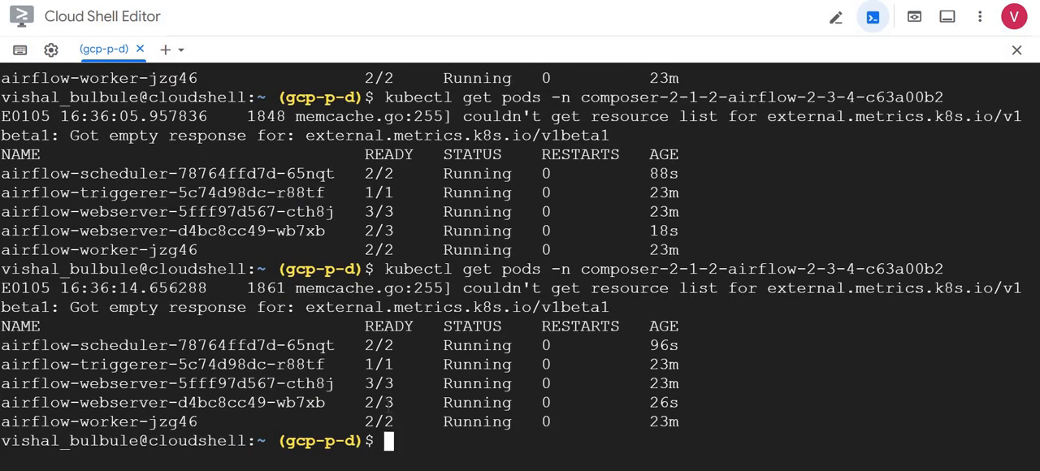
# Restart the airflow-webserver deployment via kubectl rollout and check the new web server pod.
pyautogui.doubleClick(379, 403)
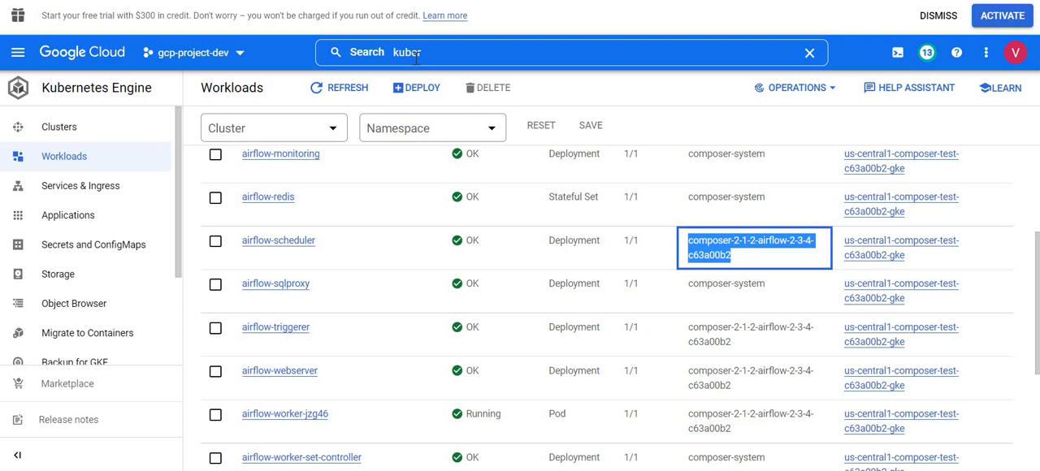
# Find Composer via console search and copy the gcloud beta restart-web-server example command.
pyautogui.write('composer')
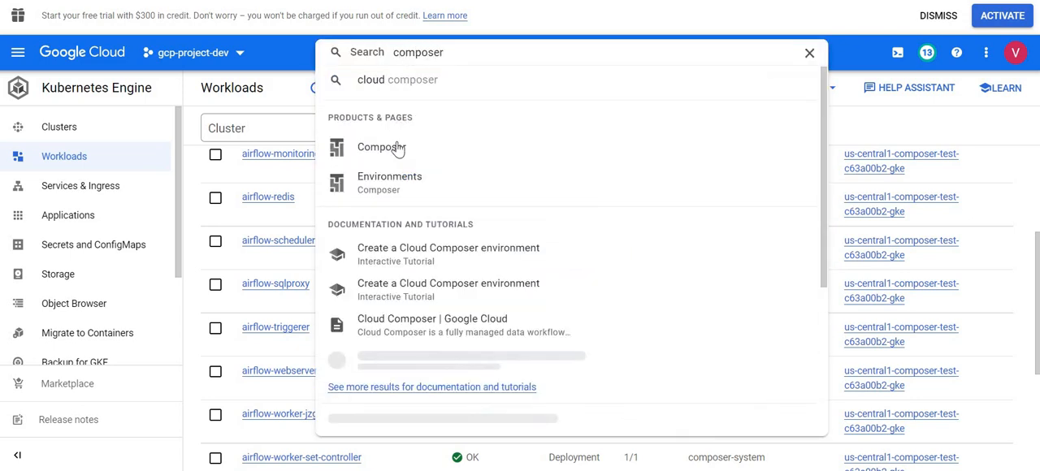
pyautogui.click(381, 147)
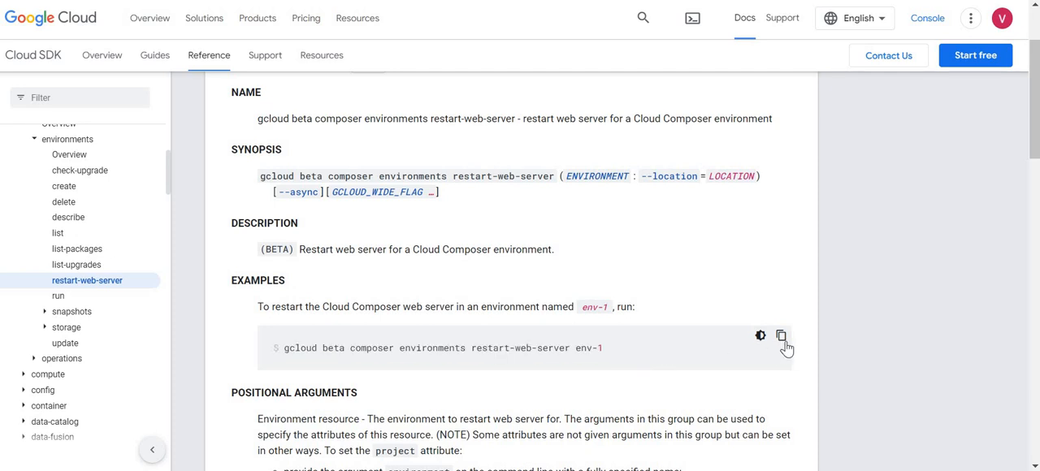
pyautogui.click(780, 334)
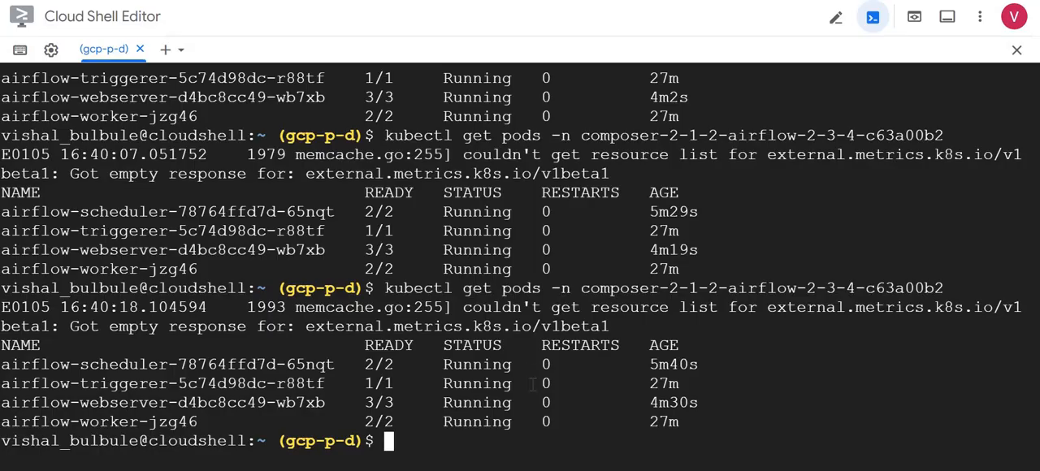
# Run gcloud beta composer environments restart-web-server composer-test --location=us-central1 and confirm the new web server pod.
pyautogui.write('gcloud beta composer environments restart-web-server env-1')
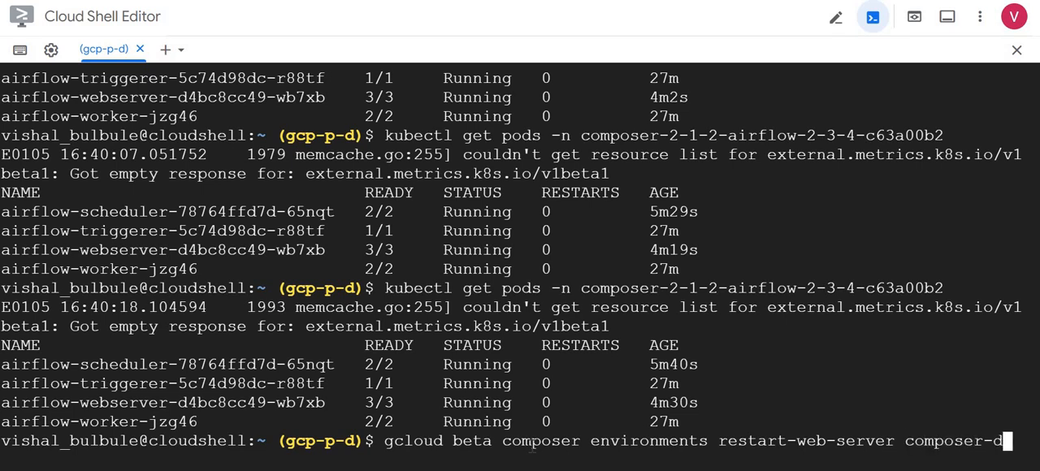
pyautogui.write('est')
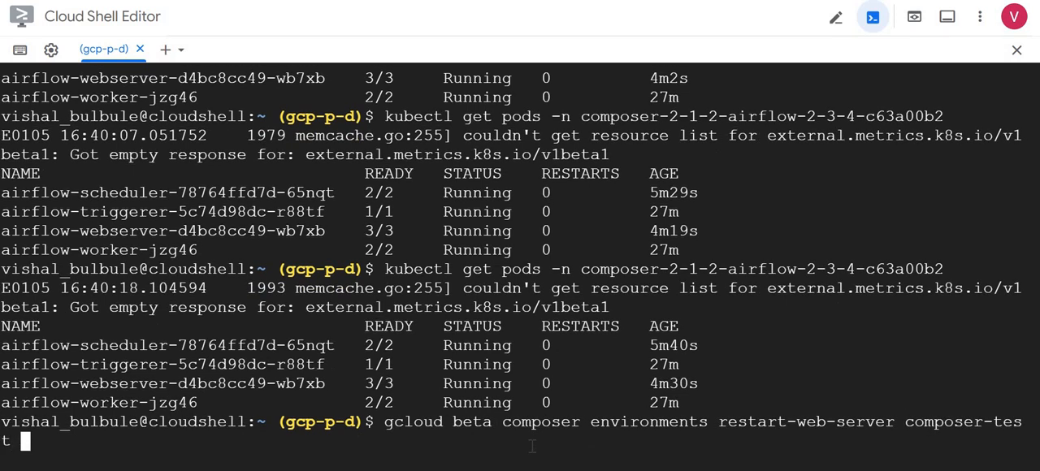
pyautogui.write('--locat')
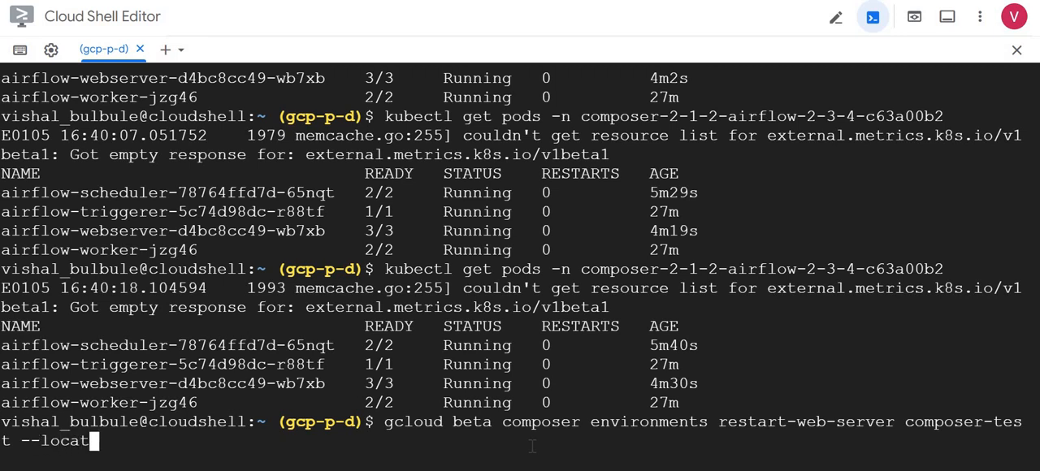
pyautogui.write('ion=')
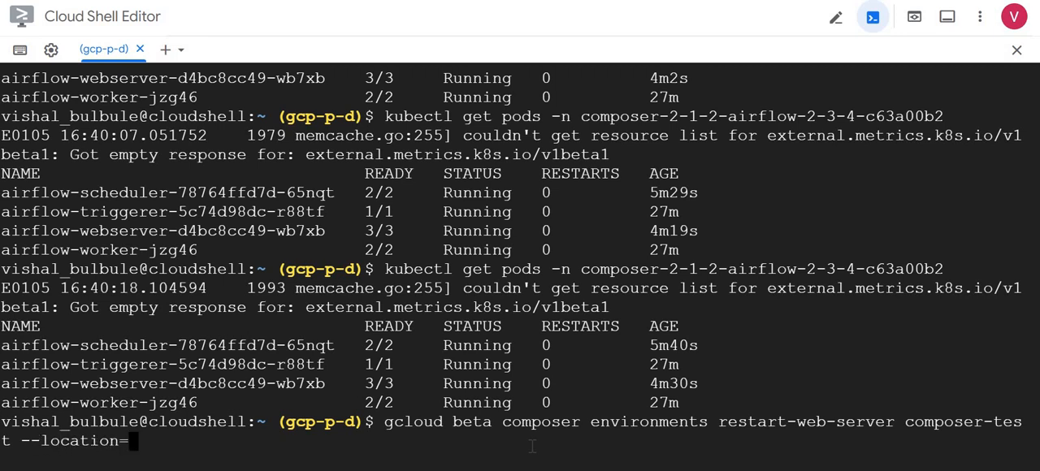
pyautogui.write('us-cen')
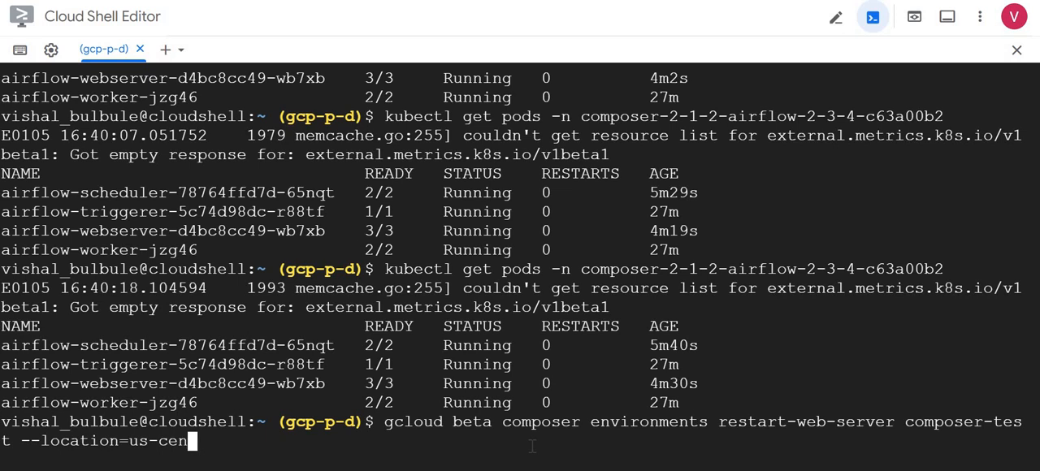
pyautogui.write('tral')
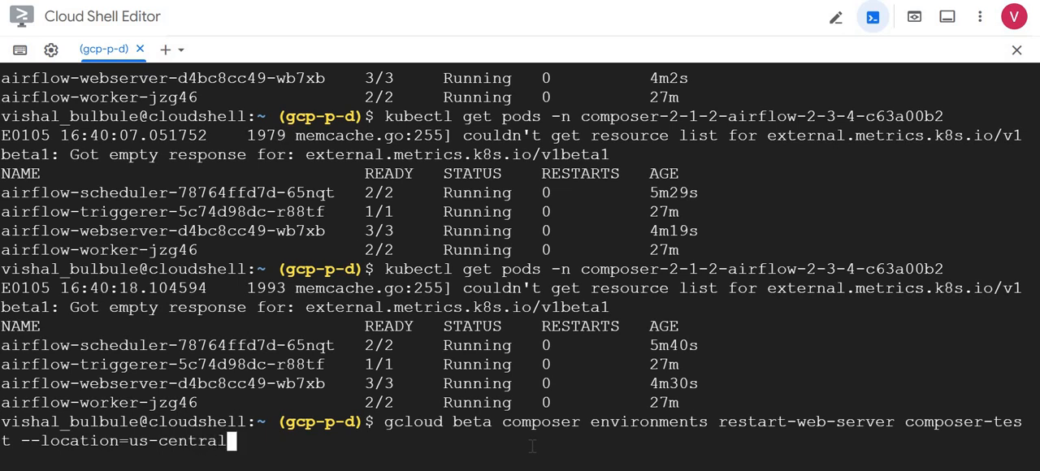
pyautogui.write('1')
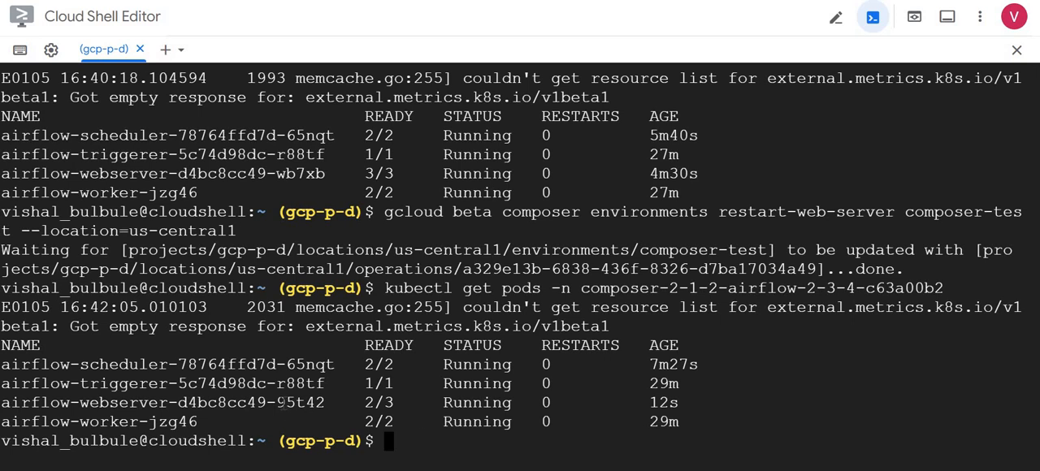
pyautogui.tripleClick(162, 403)
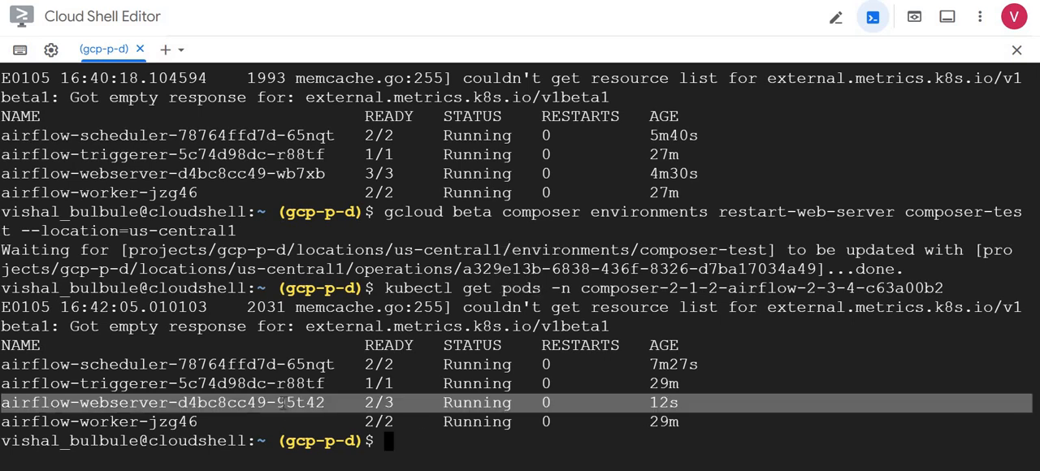